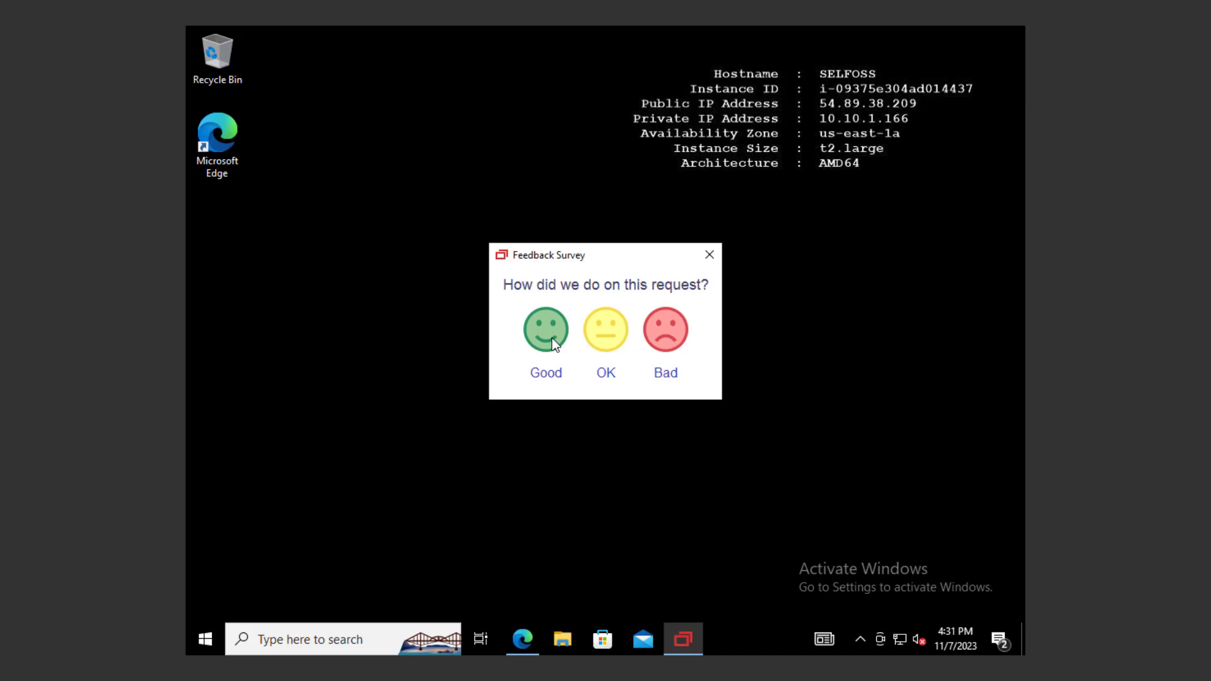
# Step: Give the support request a Good rating with the green smiley in the Feedback Survey
pyautogui.click(545, 328)
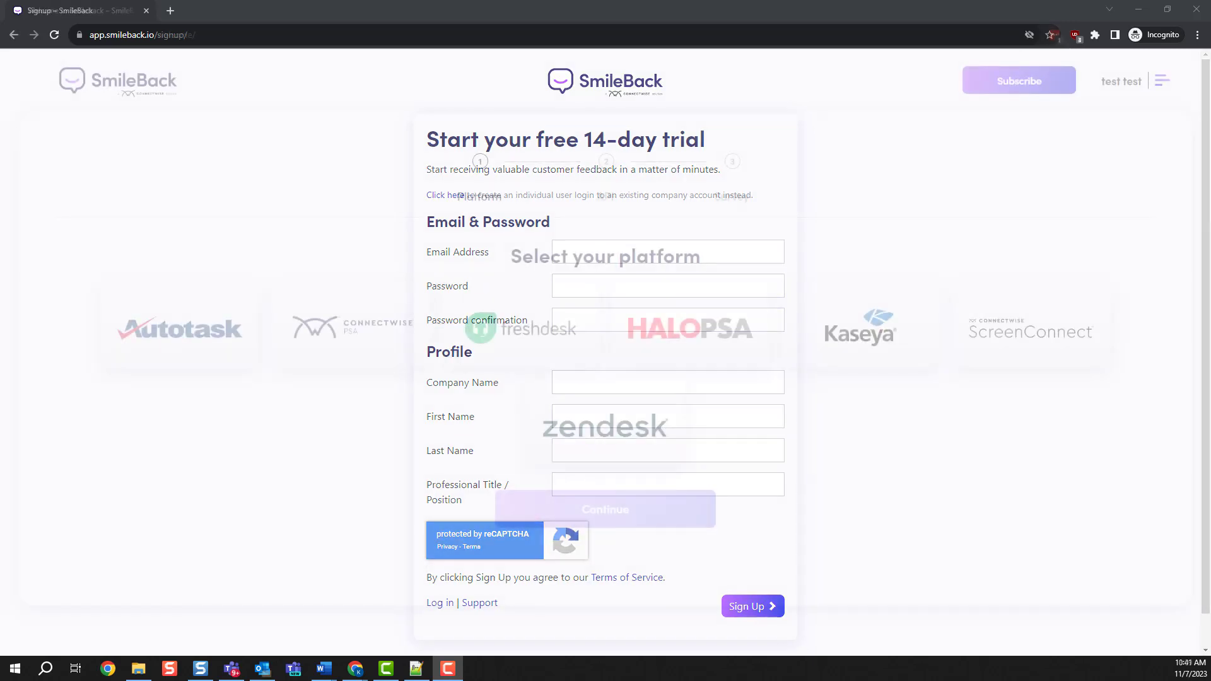
# Step: Pick the ScreenConnect tile in SmileBack, then view ScreenConnect's installed Extensions list
pyautogui.click(751, 605)
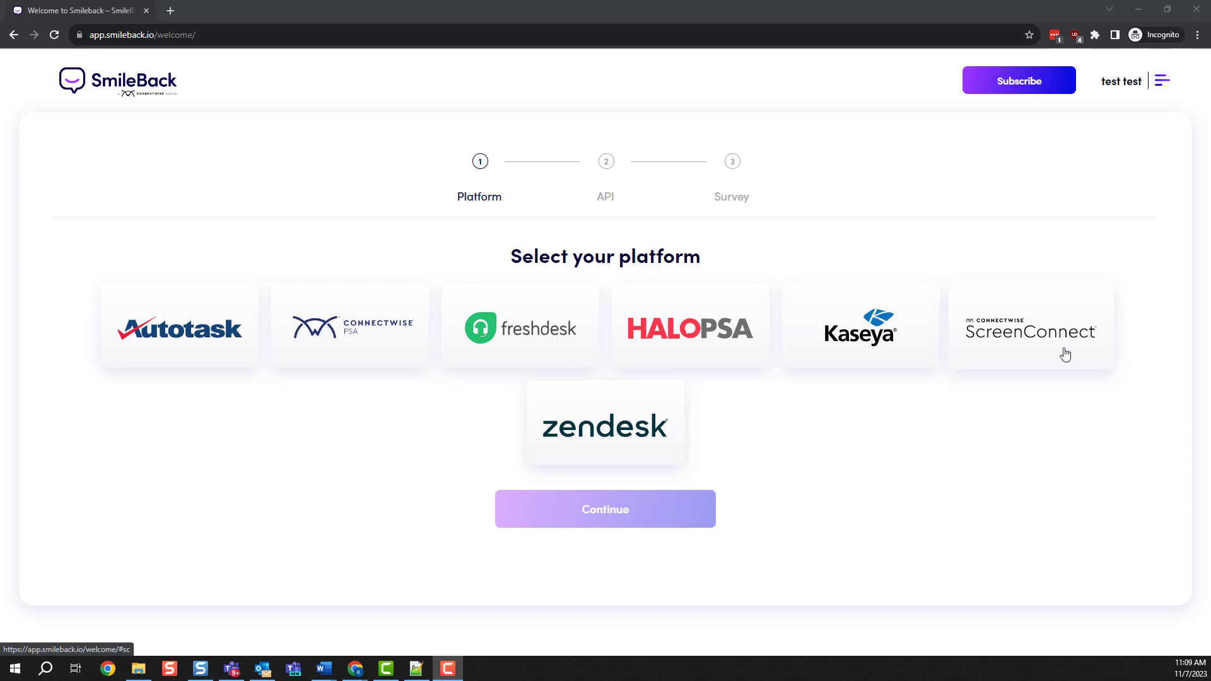
pyautogui.click(1030, 326)
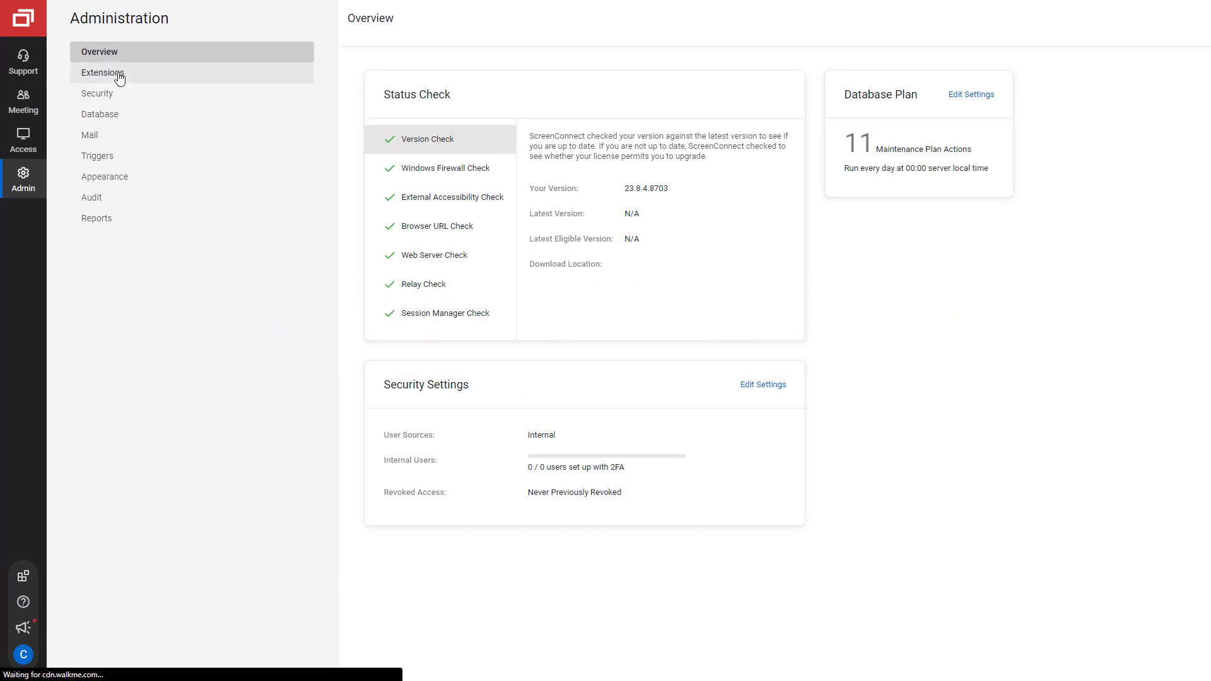
pyautogui.click(103, 73)
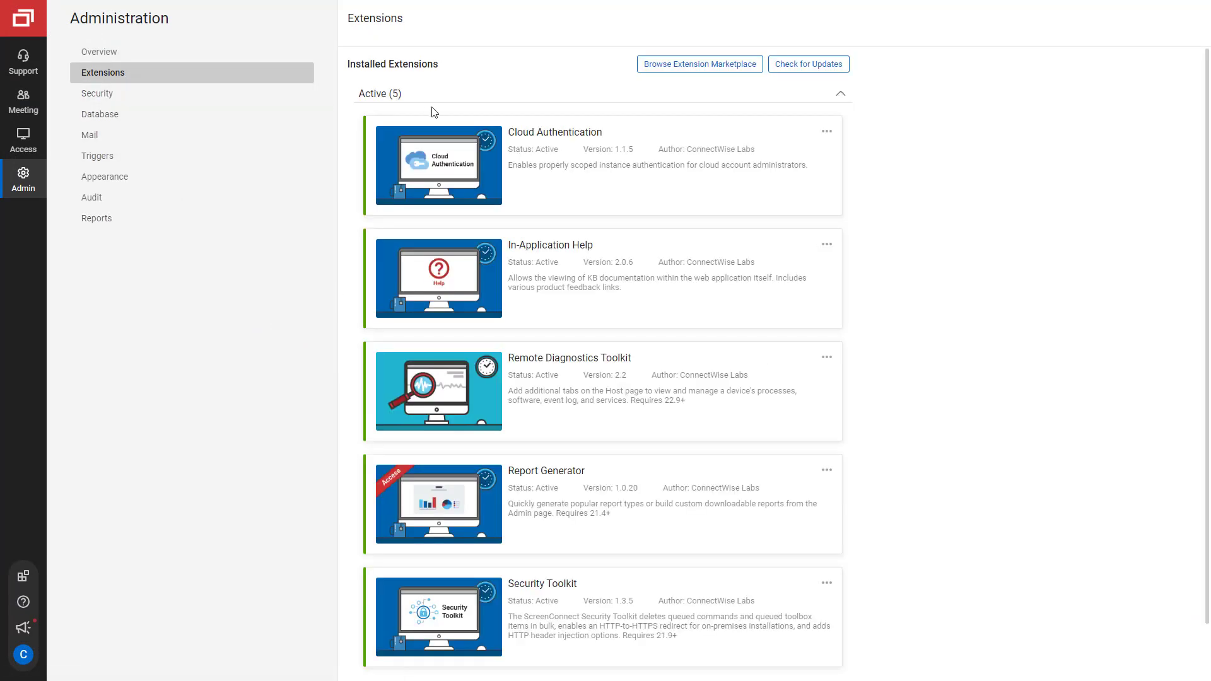
# Step: Search the ScreenConnect extension marketplace for 'smile' to find SmileBack
pyautogui.click(698, 63)
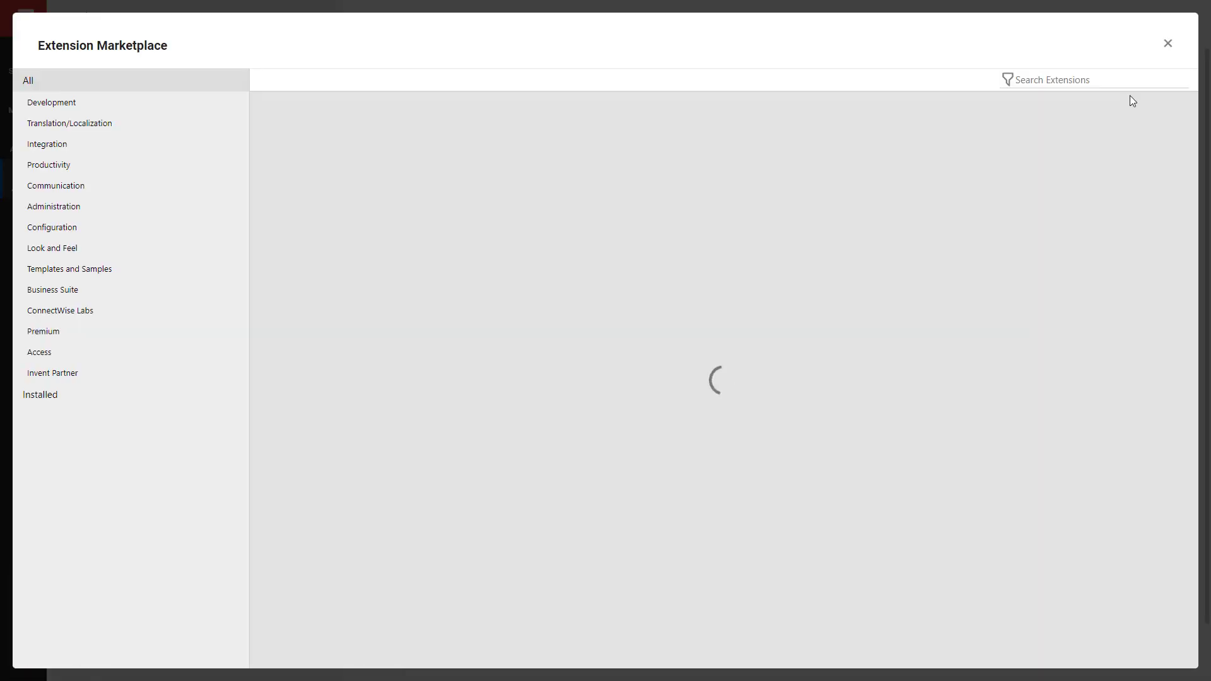
pyautogui.write('s')
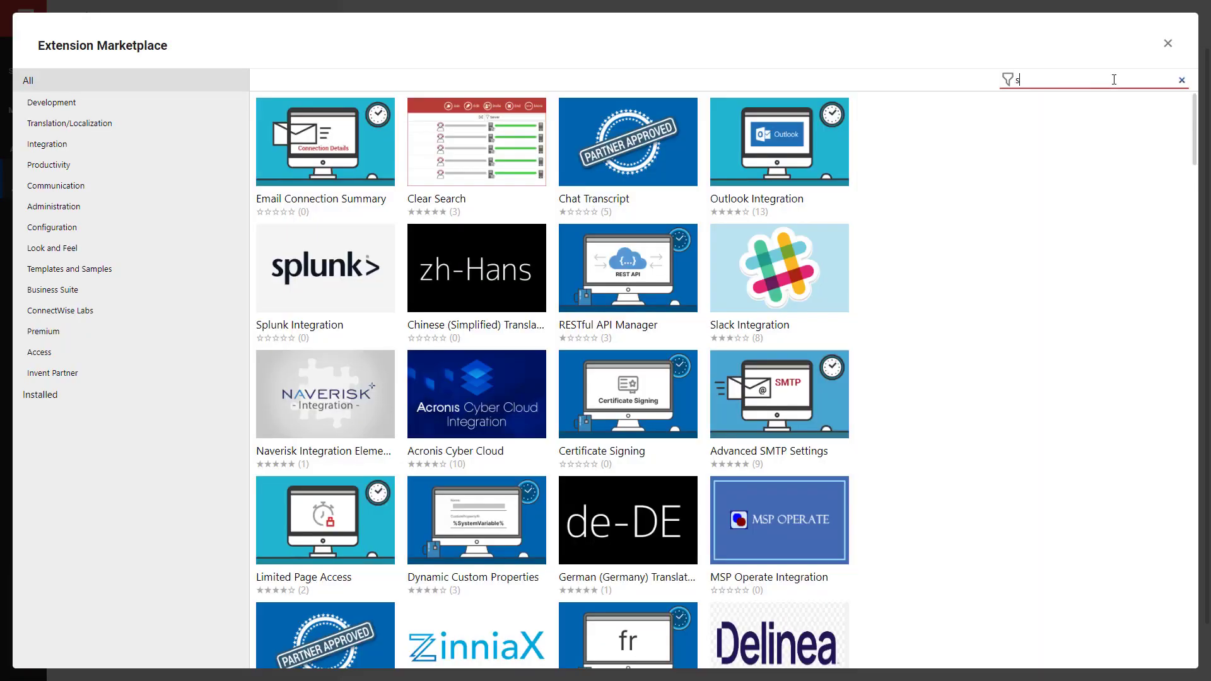
pyautogui.write('mile')
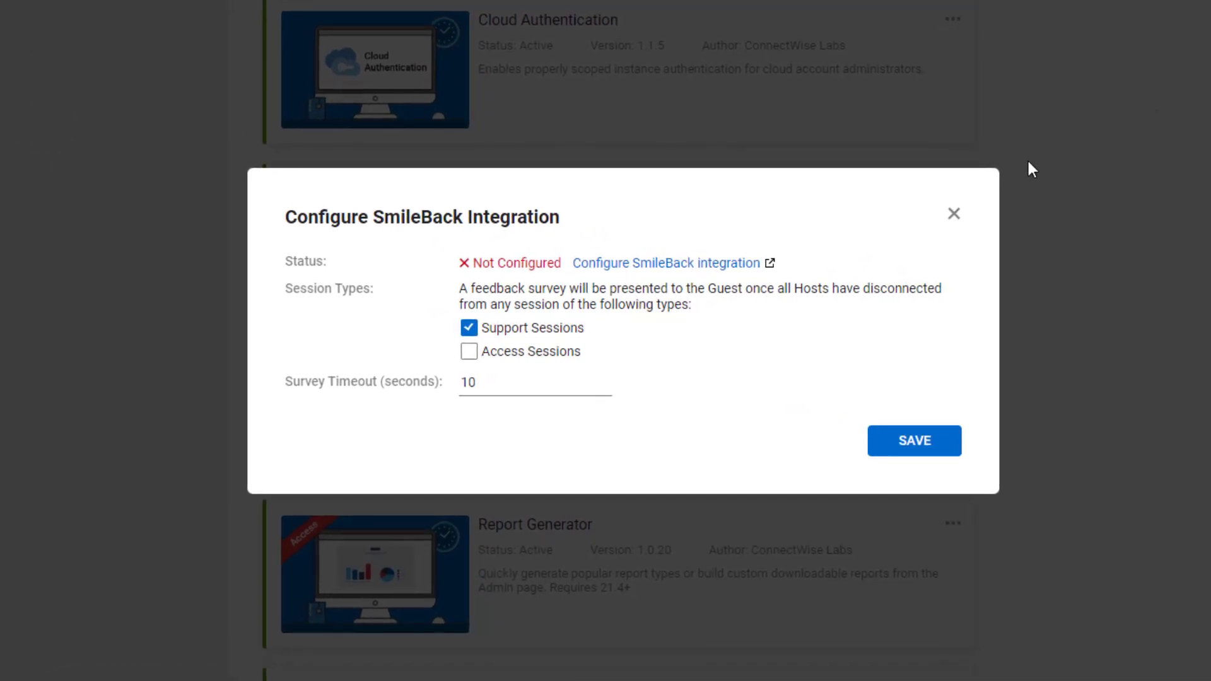
# Step: Authorize the SmileBack integration until its status reads Configured
pyautogui.click(664, 262)
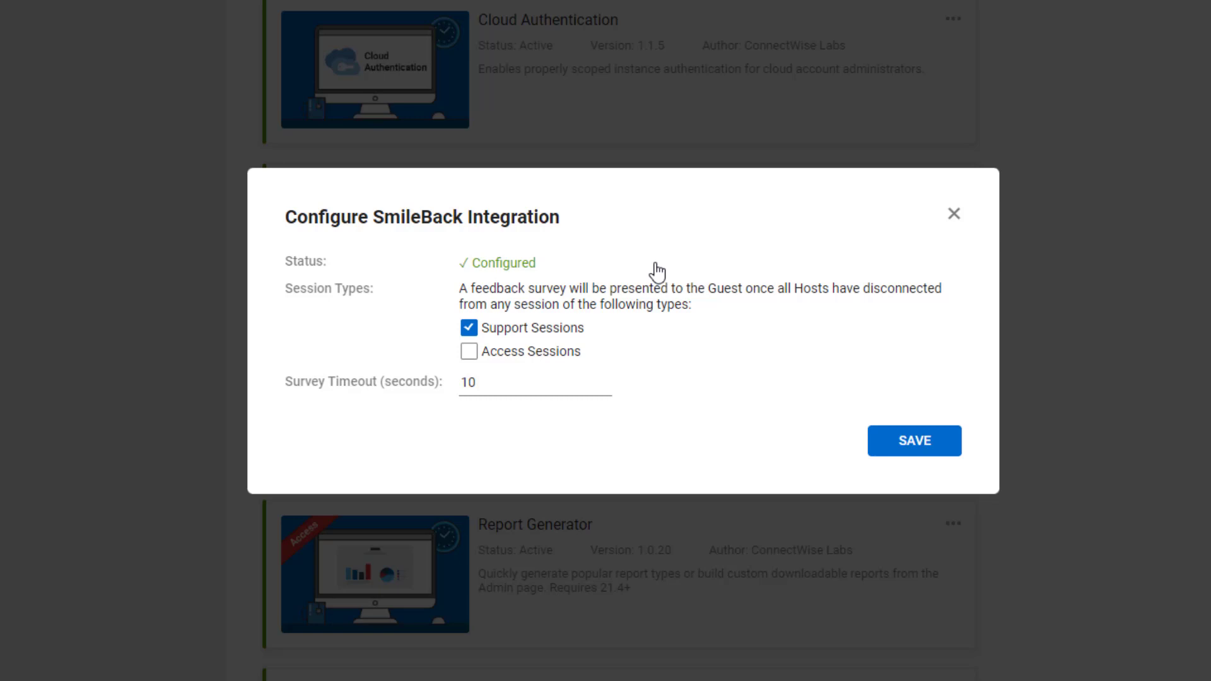
pyautogui.moveTo(685, 266)
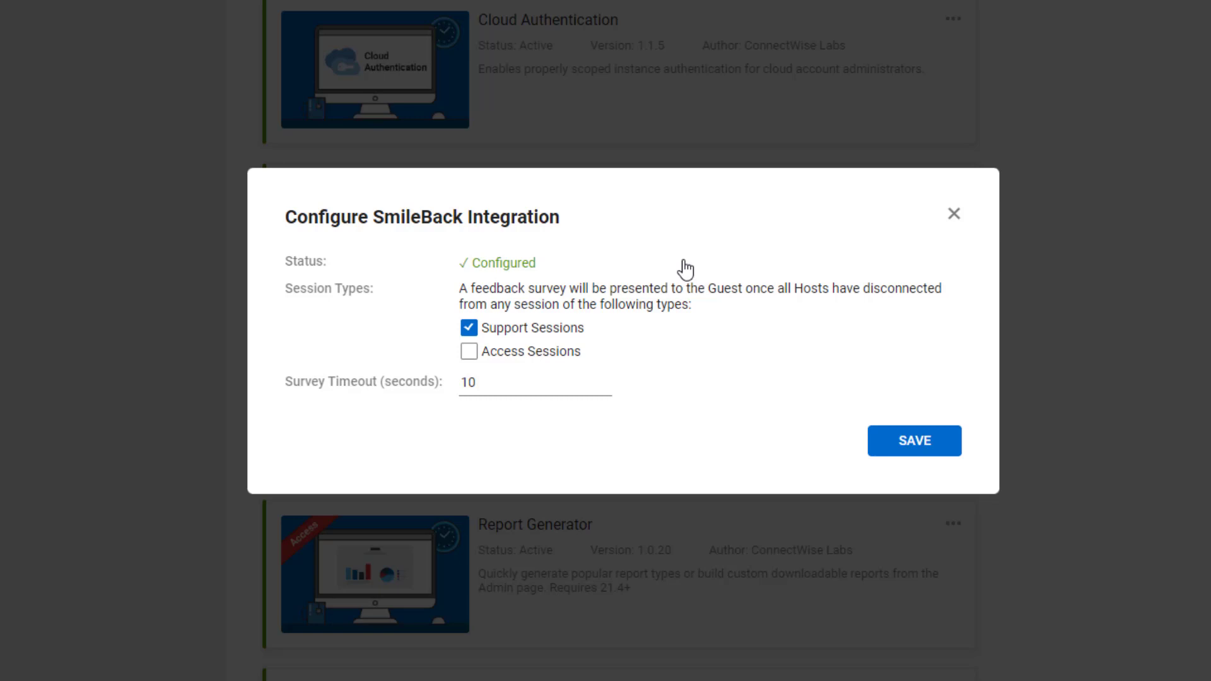
pyautogui.moveTo(881, 270)
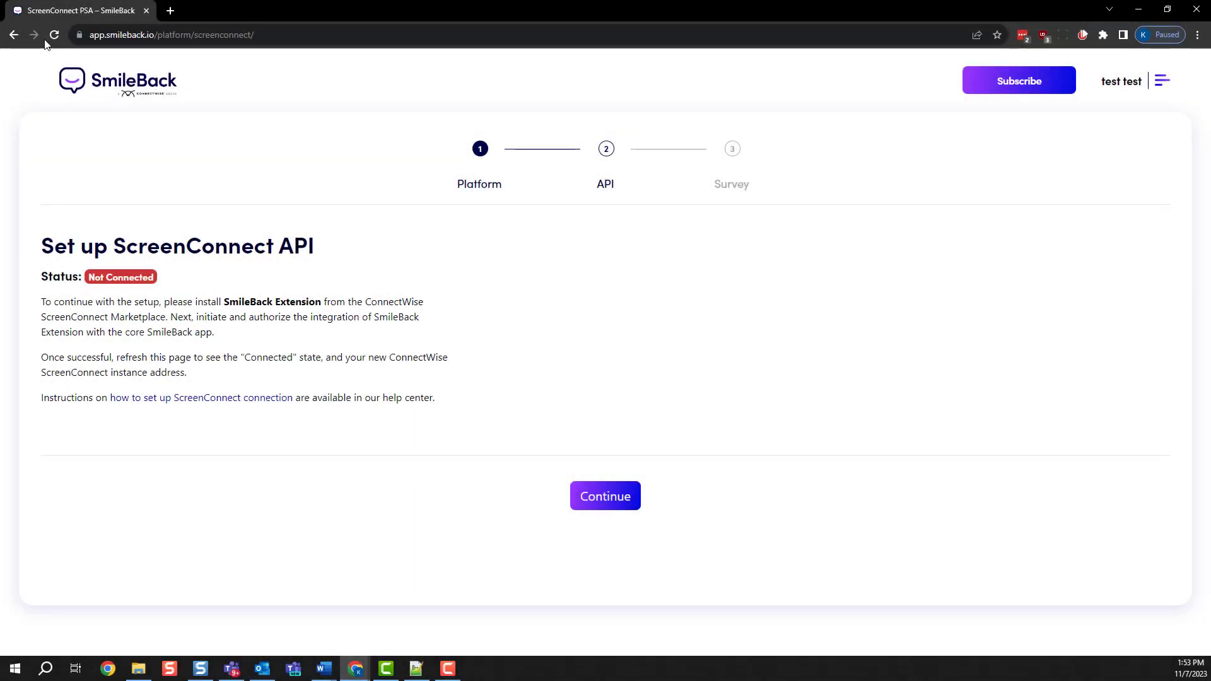
# Step: Reload SmileBack to show the ScreenConnect API as Connected, then continue to survey customization
pyautogui.click(54, 35)
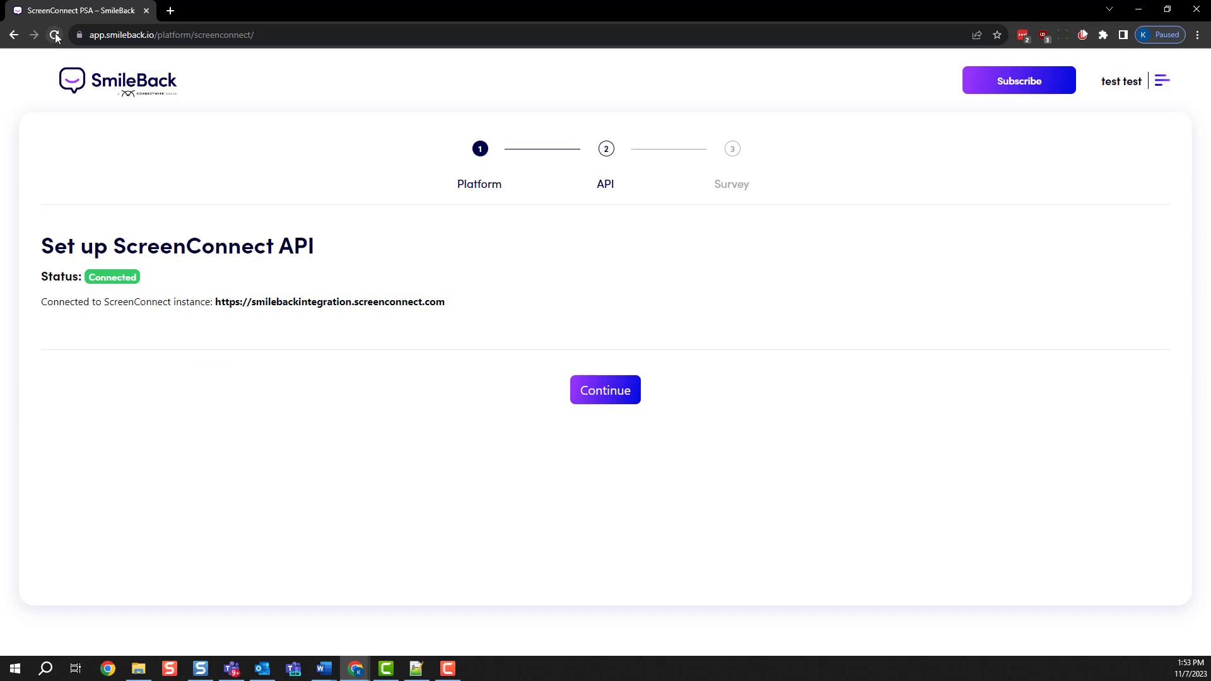
pyautogui.click(605, 390)
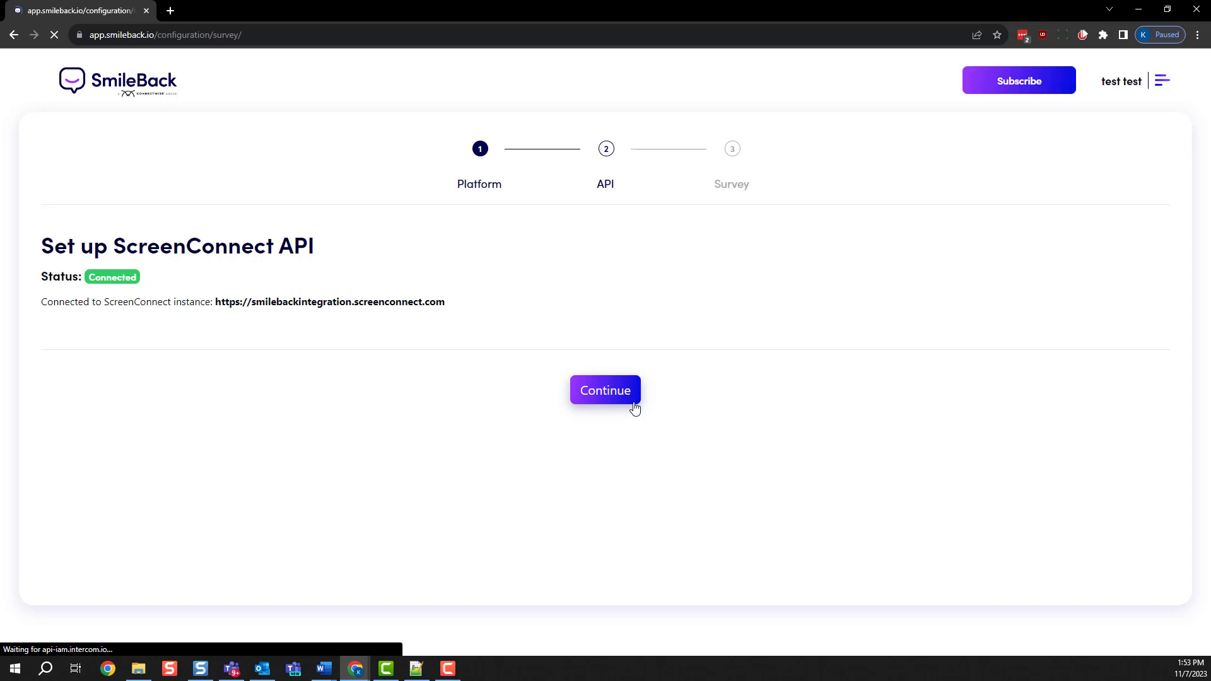
pyautogui.click(606, 390)
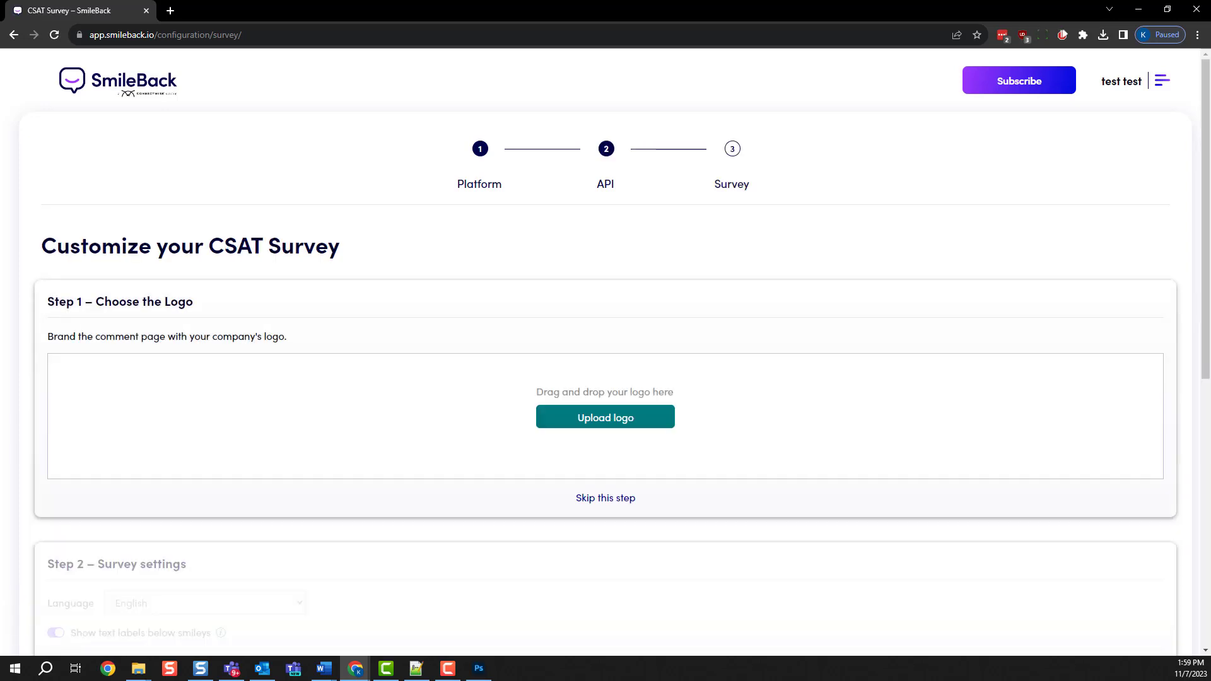
# Step: Upload the concentric-arch logo to the CSAT survey, then preview it and generate the snippet
pyautogui.click(605, 417)
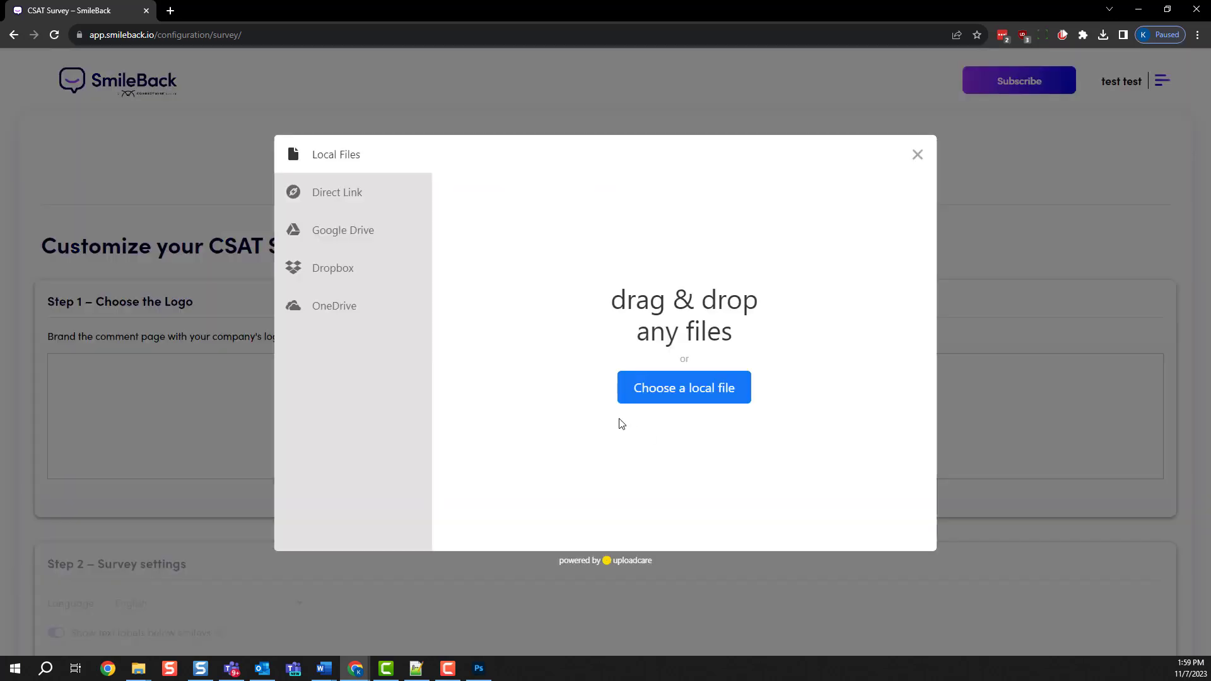
pyautogui.click(682, 387)
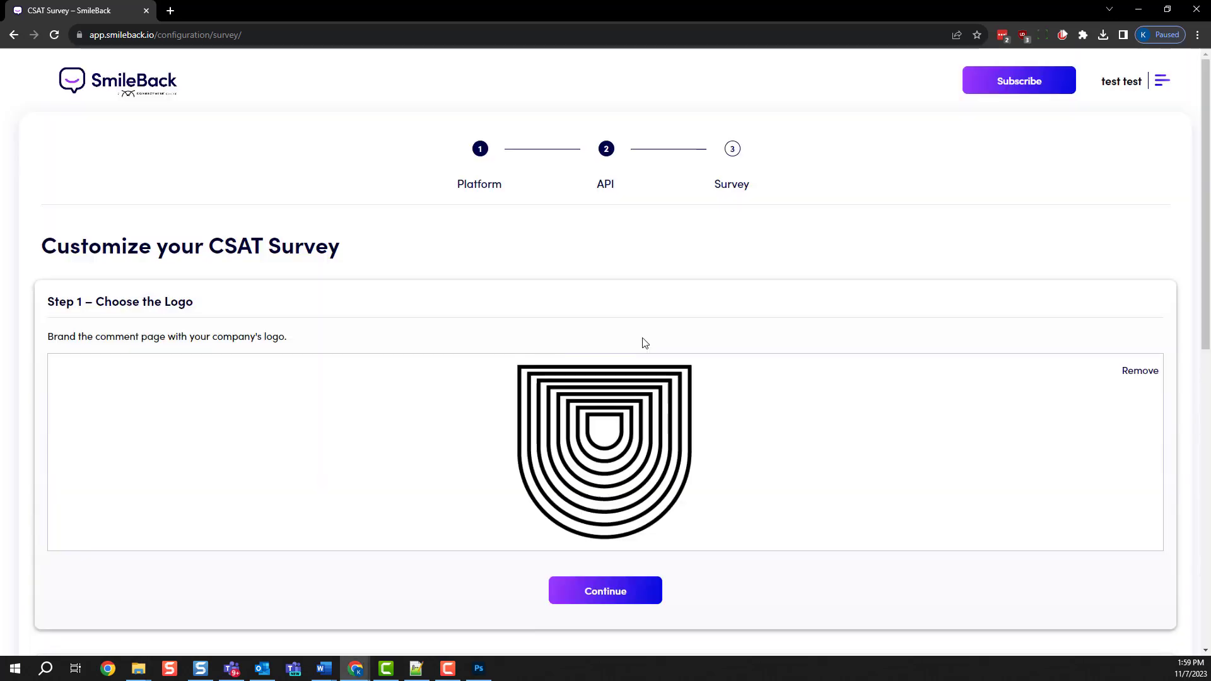
pyautogui.click(605, 591)
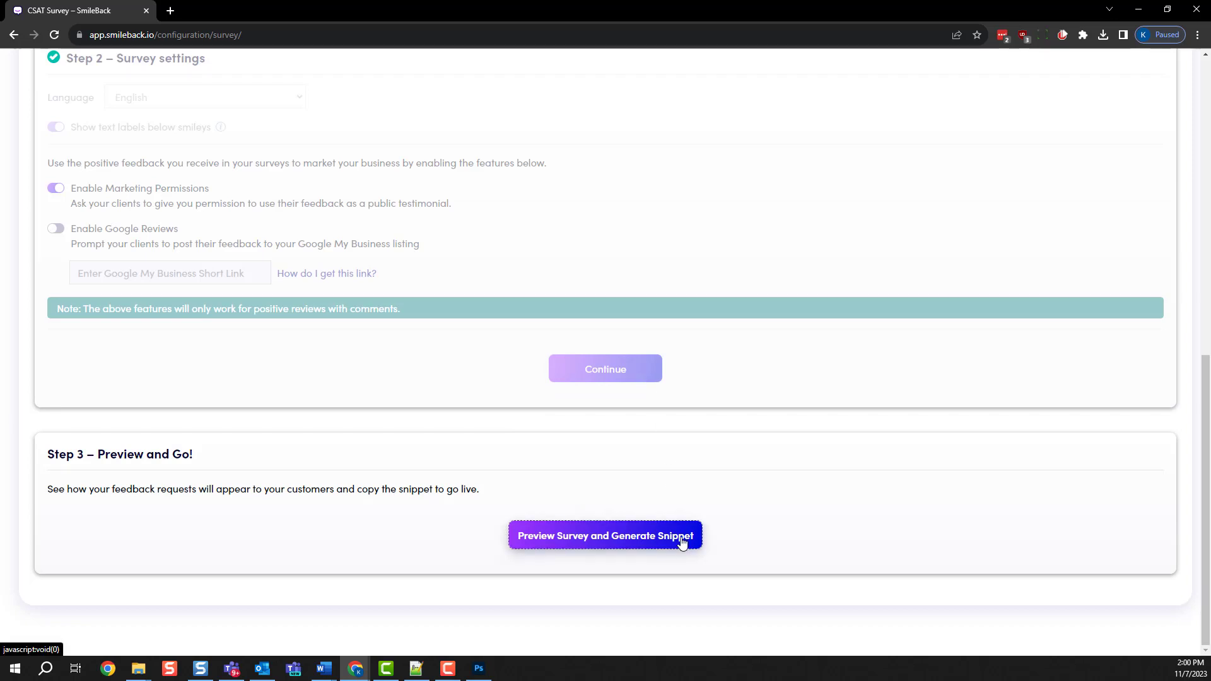
pyautogui.click(605, 535)
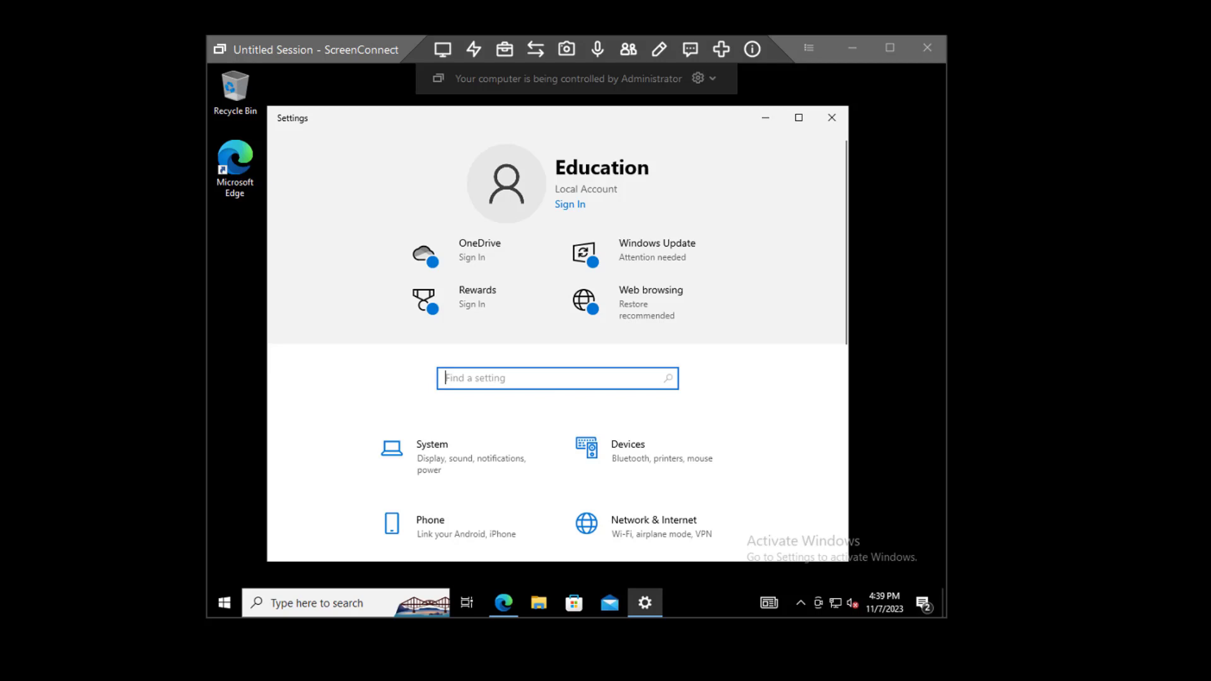
# Step: Close the ScreenConnect session window to bring up the delete-or-leave-open prompt
pyautogui.click(928, 48)
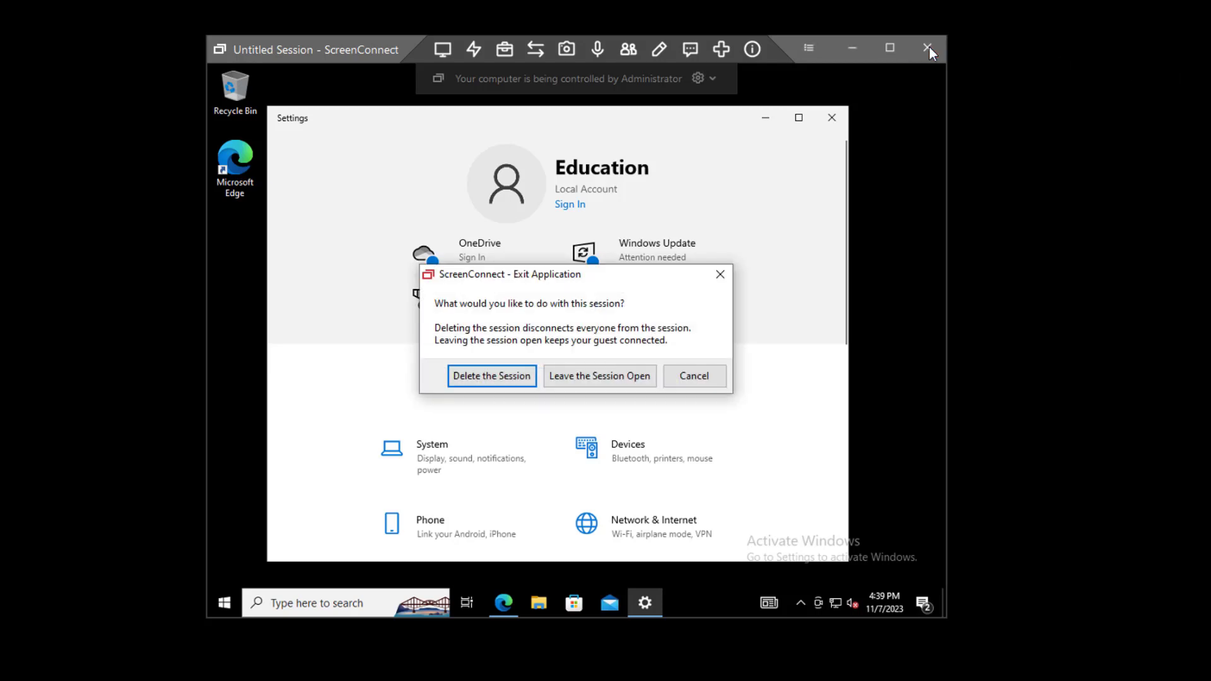